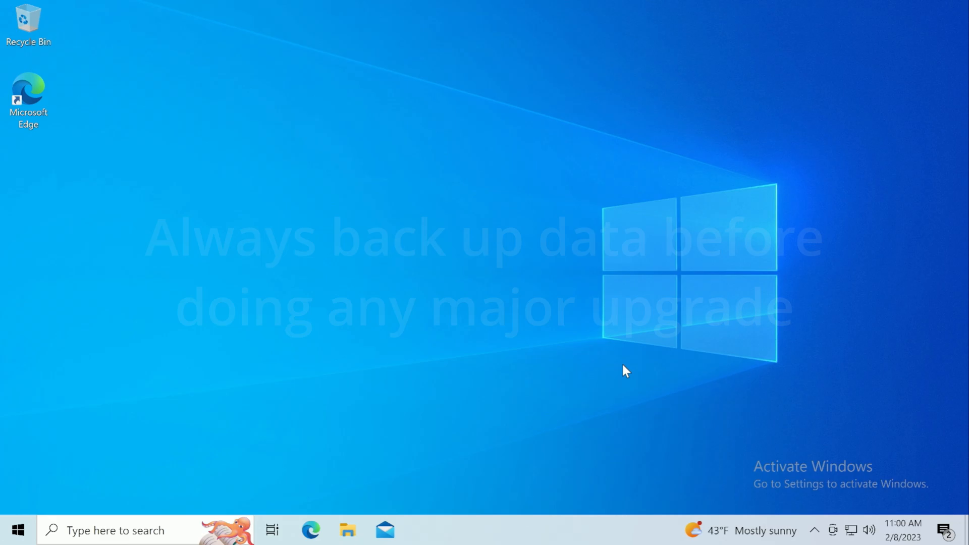
{"action": "mouse_move", "coordinate": [294, 361]}
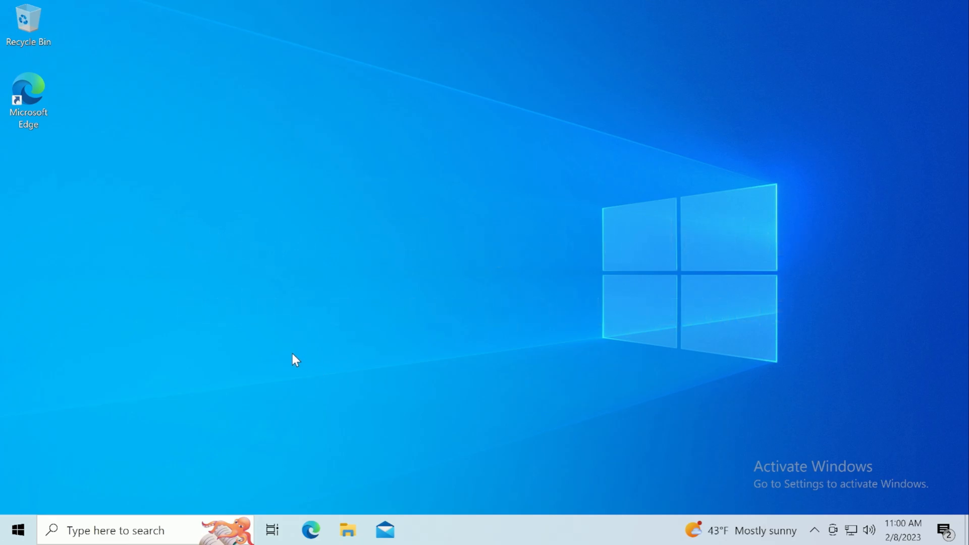
Search the taskbar for 'update' and reach the Windows Update page reporting the system is up to date
{"action": "left_click", "coordinate": [115, 530]}
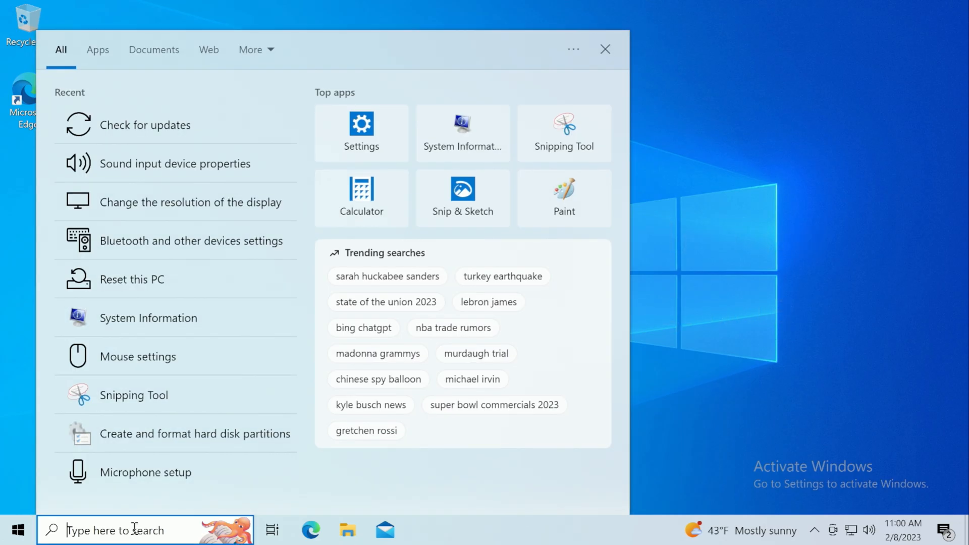
{"action": "type", "text": "update"}
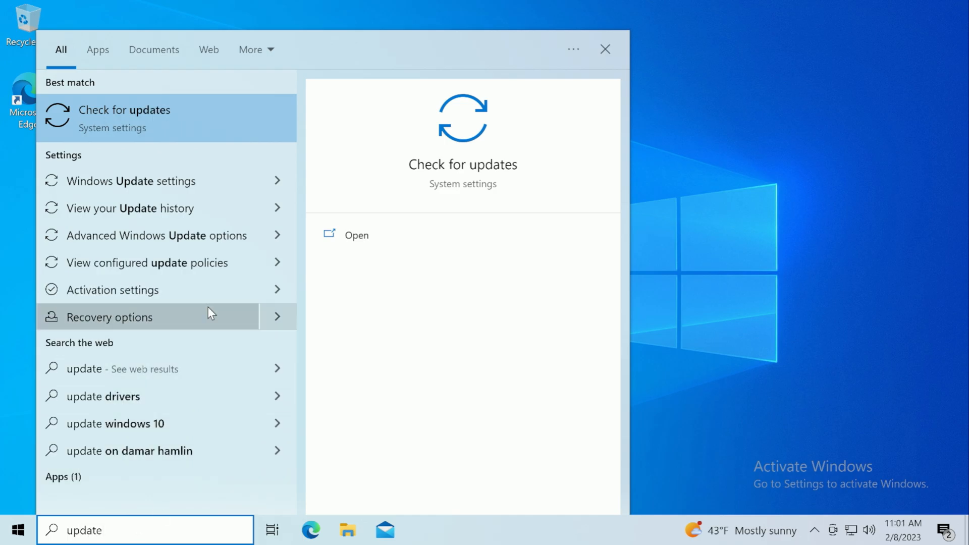
{"action": "left_click", "coordinate": [608, 48]}
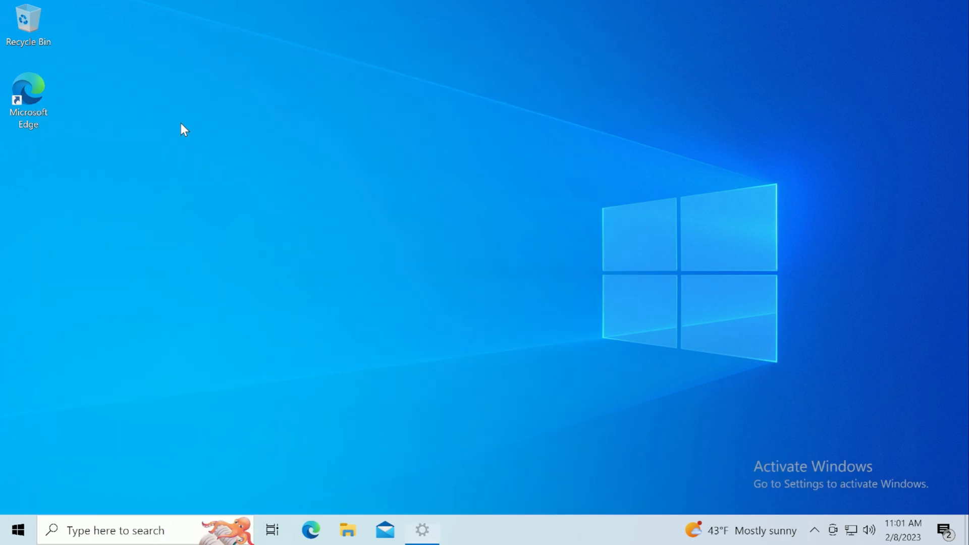
{"action": "left_click", "coordinate": [422, 530]}
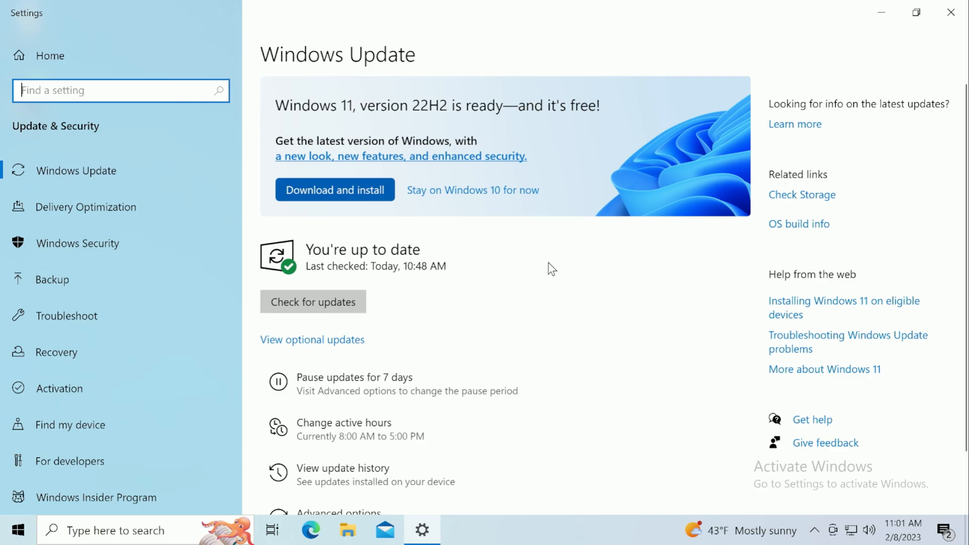
Check for updates, start the Windows 11 22H2 download and accept its licence terms
{"action": "left_click", "coordinate": [313, 302]}
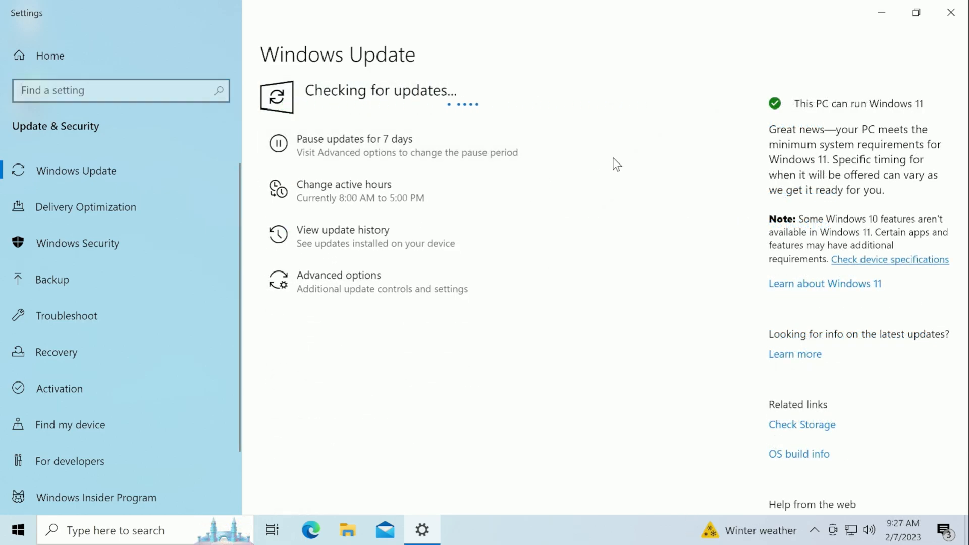
{"action": "mouse_move", "coordinate": [621, 163]}
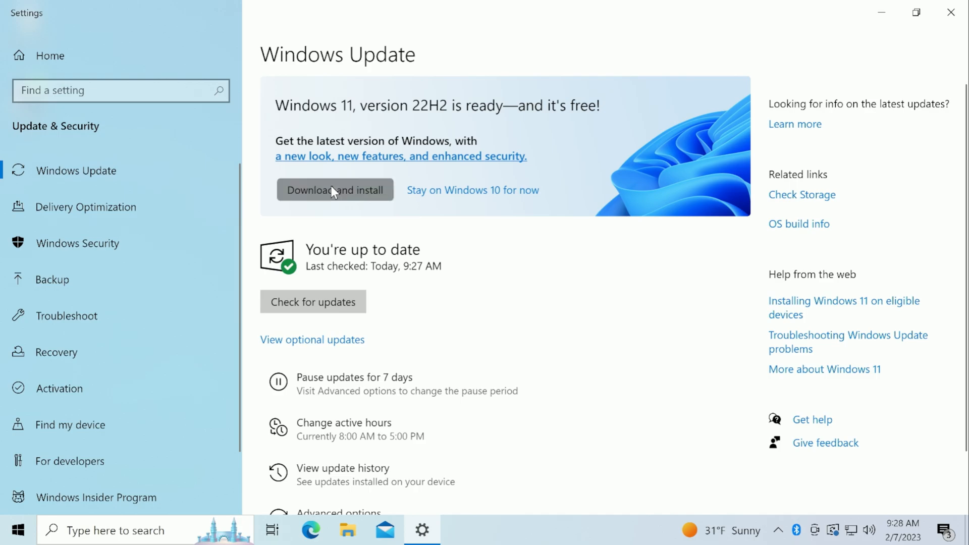
{"action": "left_click", "coordinate": [334, 190]}
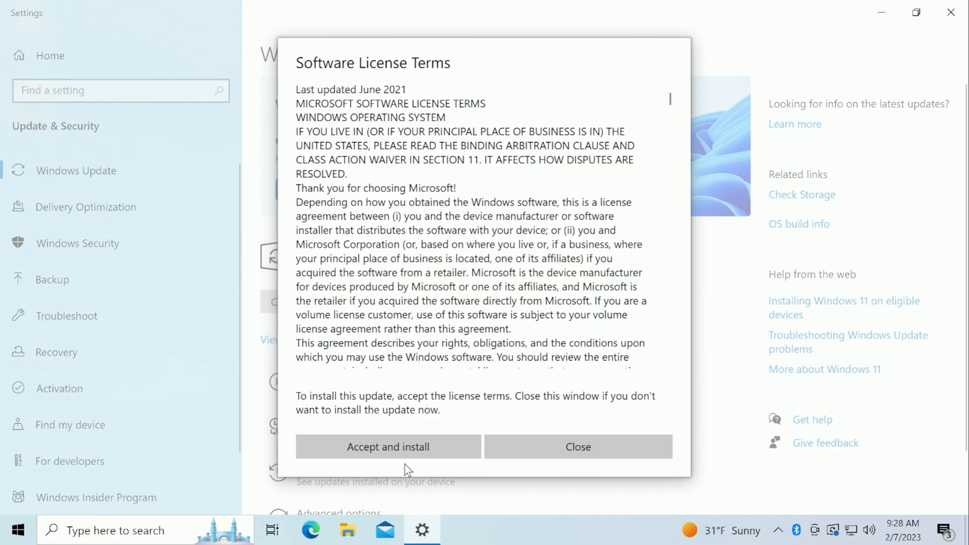
{"action": "left_click", "coordinate": [388, 447]}
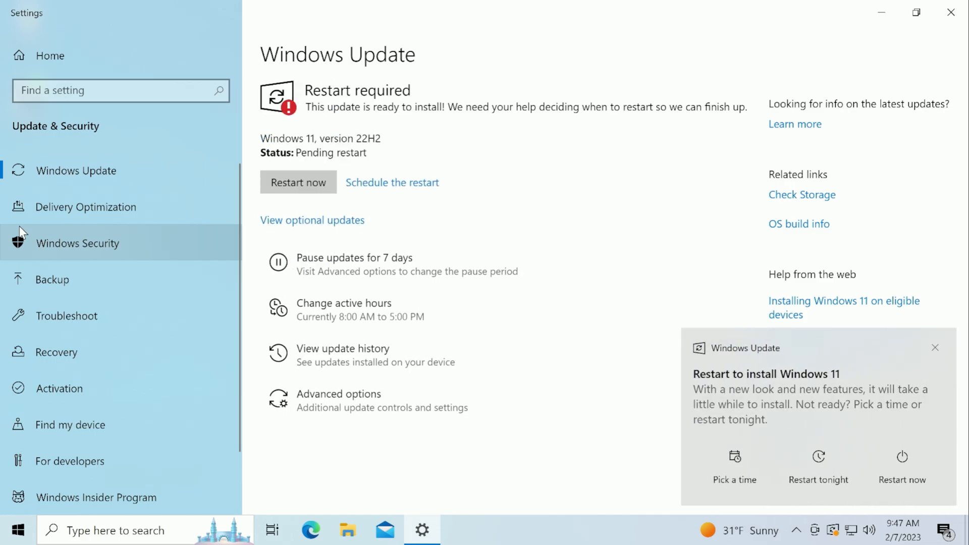
Restart to finish installing Windows 11 and sign back in with the account password
{"action": "left_click", "coordinate": [298, 183]}
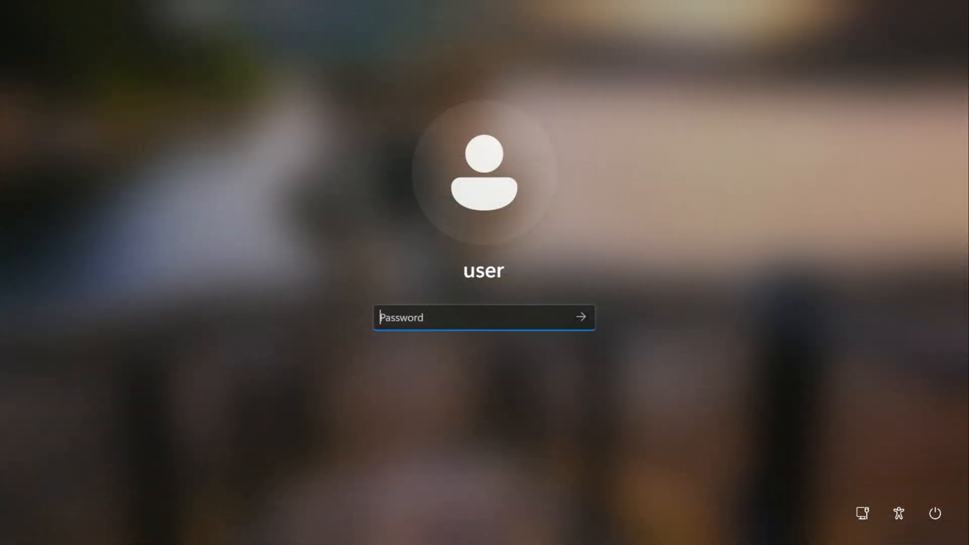
{"action": "type", "text": "password"}
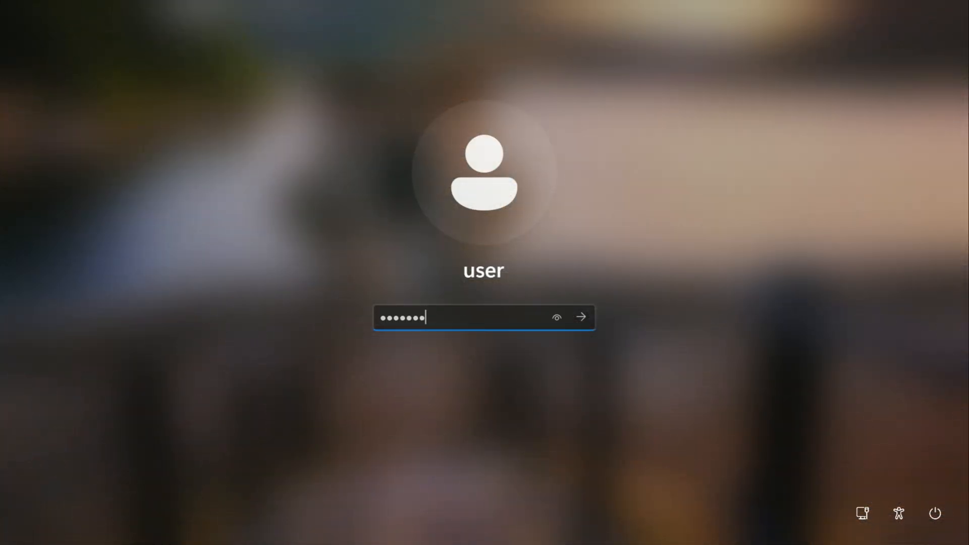
{"action": "left_click", "coordinate": [579, 316]}
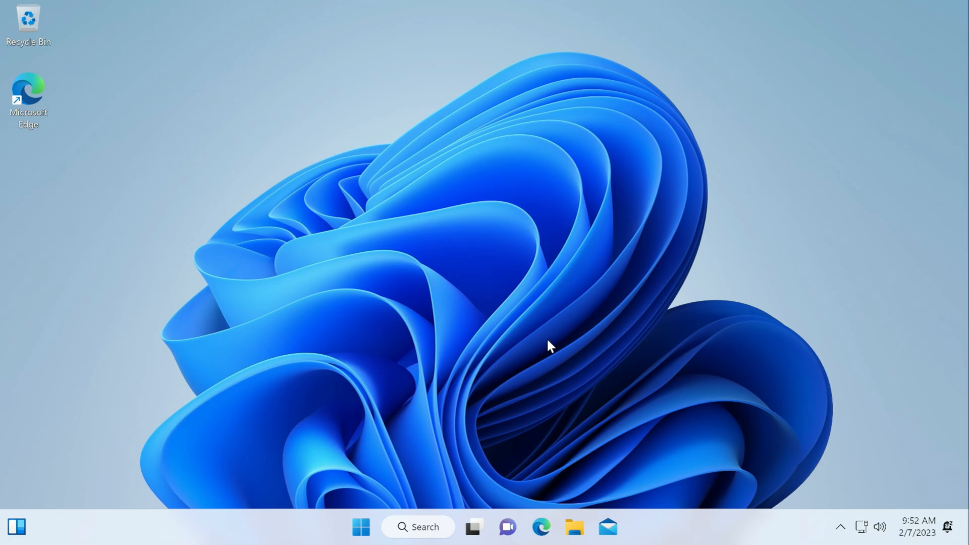
{"action": "mouse_move", "coordinate": [321, 359]}
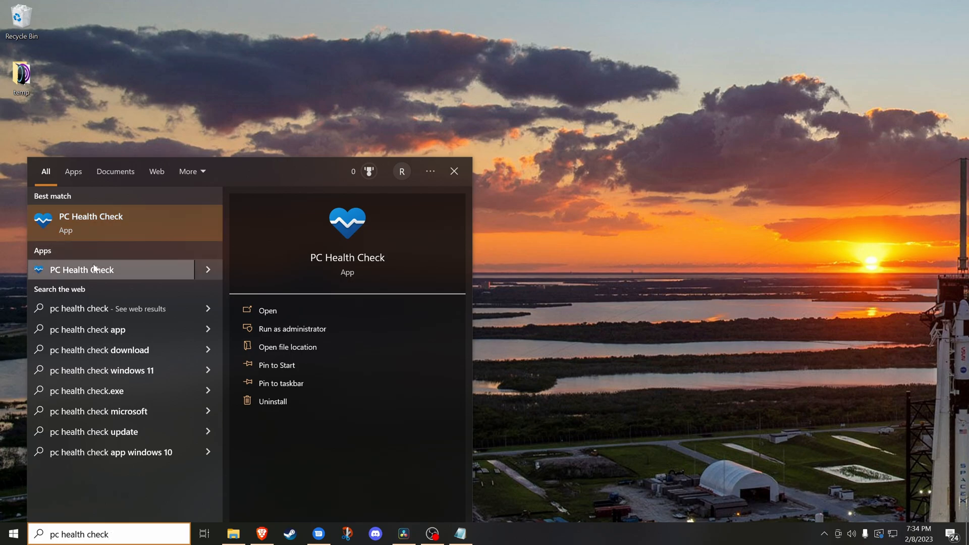
{"action": "mouse_move", "coordinate": [93, 222]}
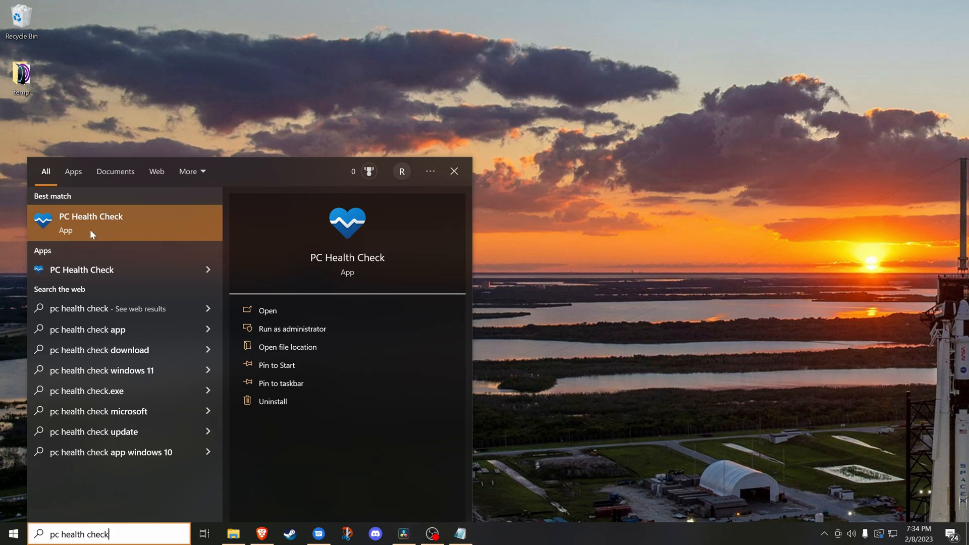
Launch PC Health Check, run Check now and view all compatibility results
{"action": "left_click", "coordinate": [91, 222]}
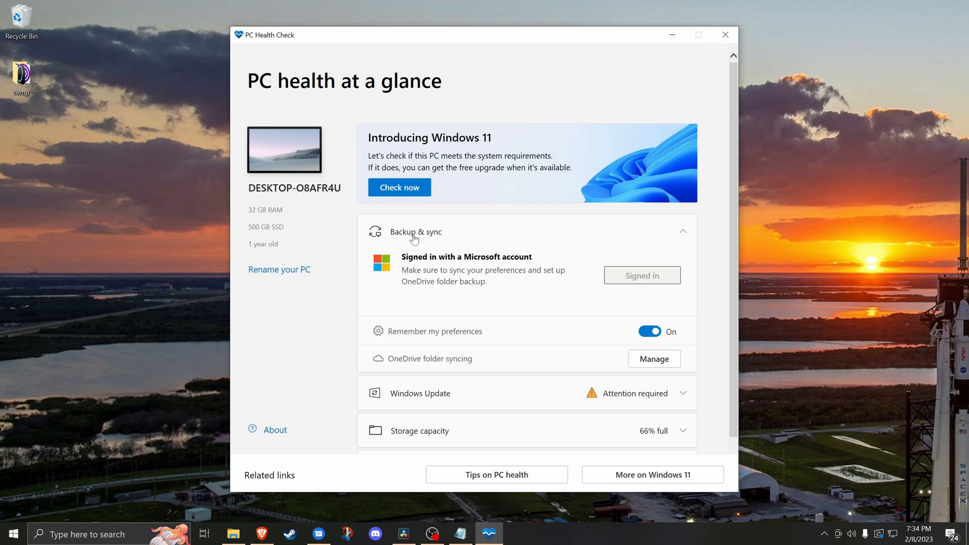
{"action": "mouse_move", "coordinate": [414, 241]}
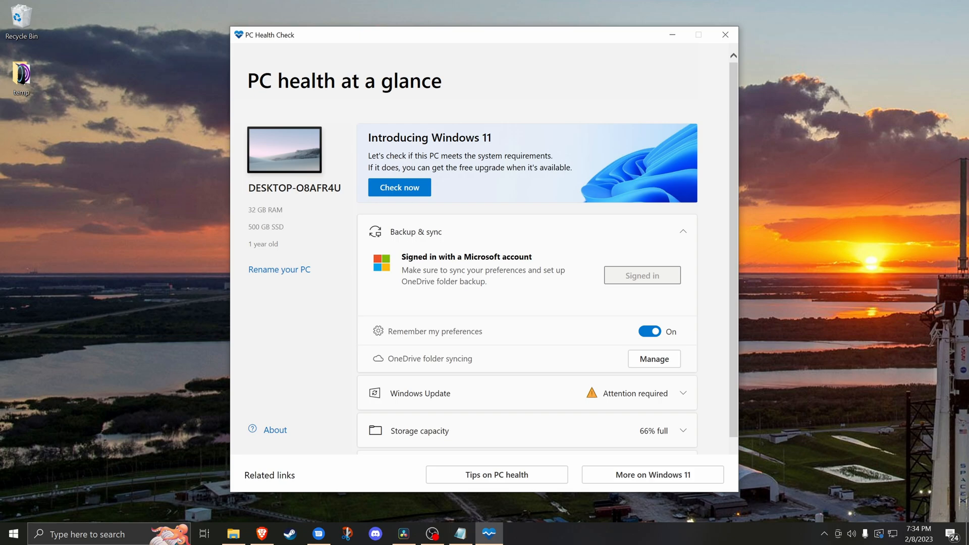
{"action": "mouse_move", "coordinate": [402, 179]}
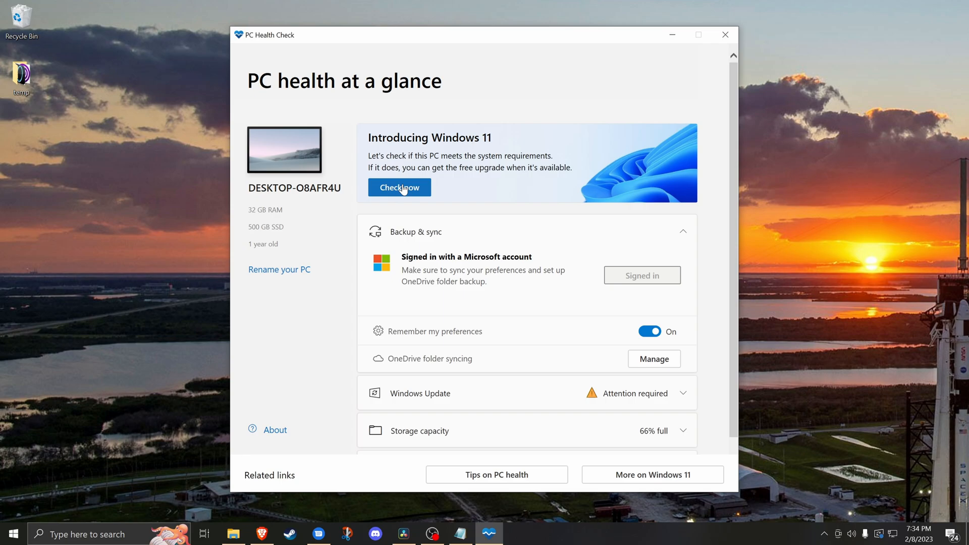
{"action": "left_click", "coordinate": [399, 187]}
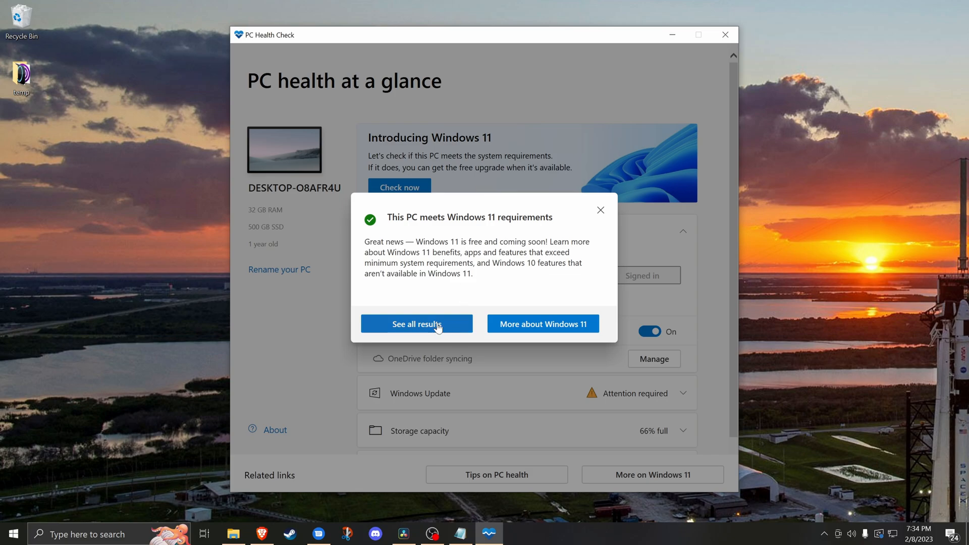
{"action": "left_click", "coordinate": [417, 324]}
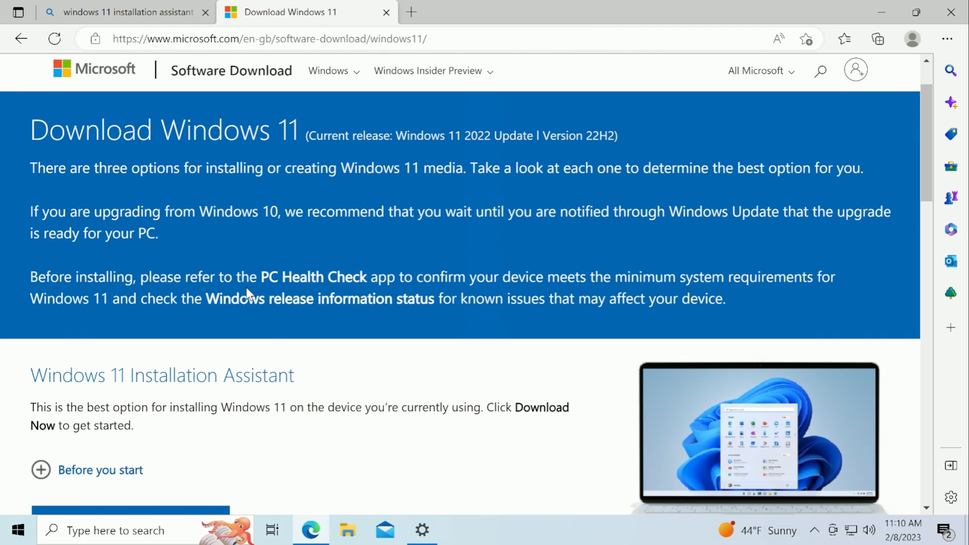
Download the Windows 11 Installation Assistant from Microsoft's page and select it in Downloads
{"action": "scroll", "scroll_direction": "down", "scroll_amount": 3}
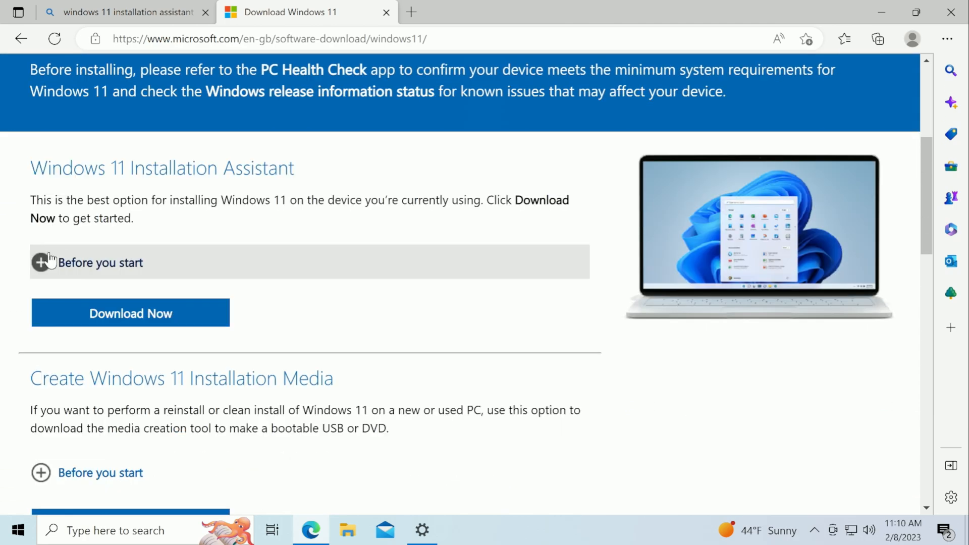
{"action": "left_click", "coordinate": [41, 262]}
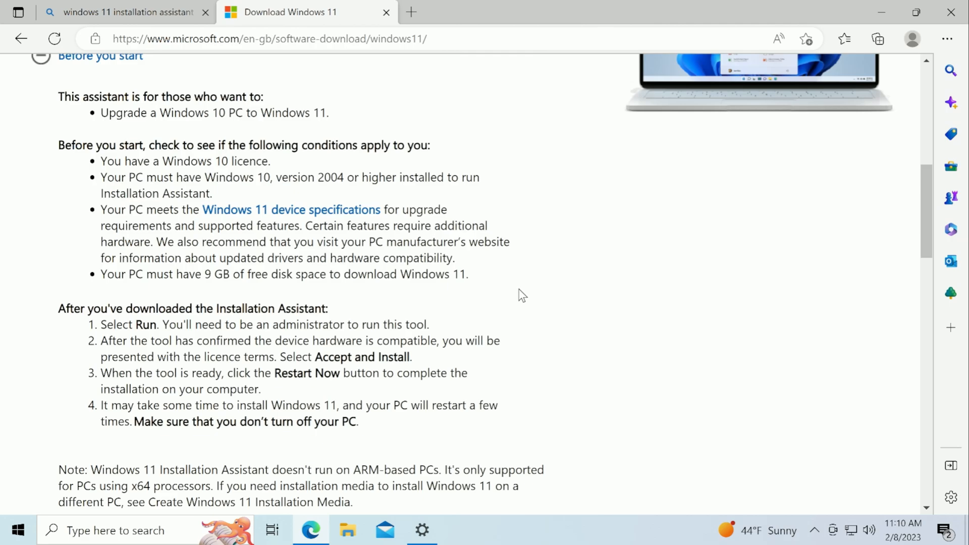
{"action": "scroll", "scroll_direction": "down", "scroll_amount": 3}
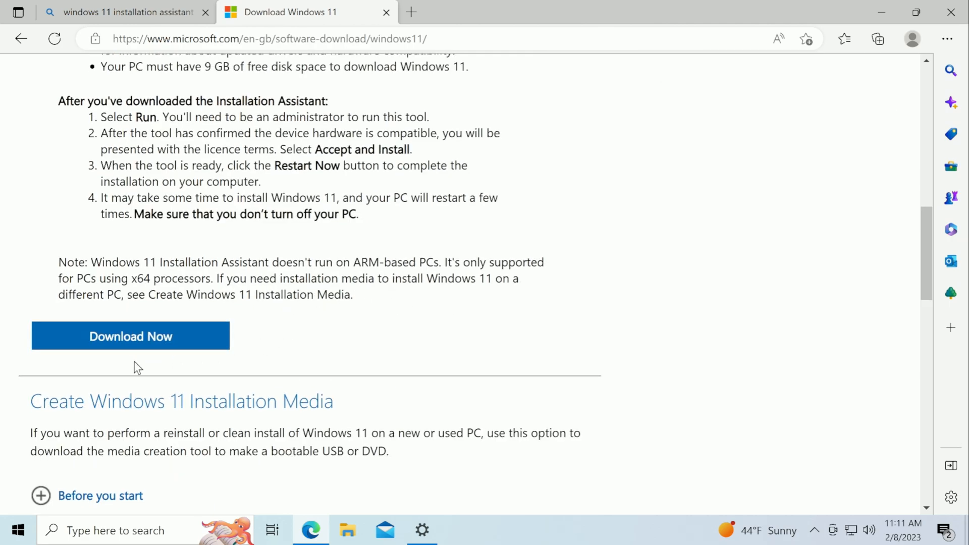
{"action": "left_click", "coordinate": [130, 335]}
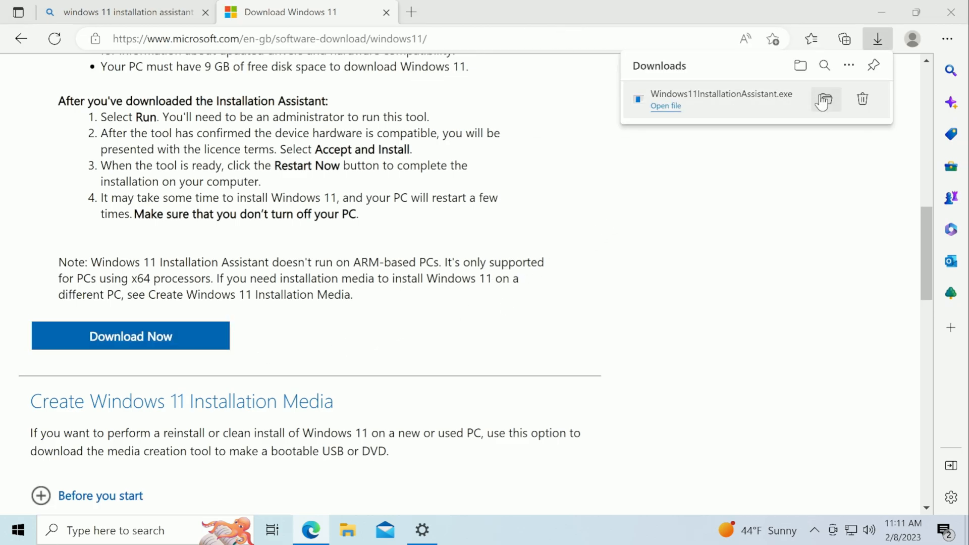
{"action": "left_click", "coordinate": [825, 99]}
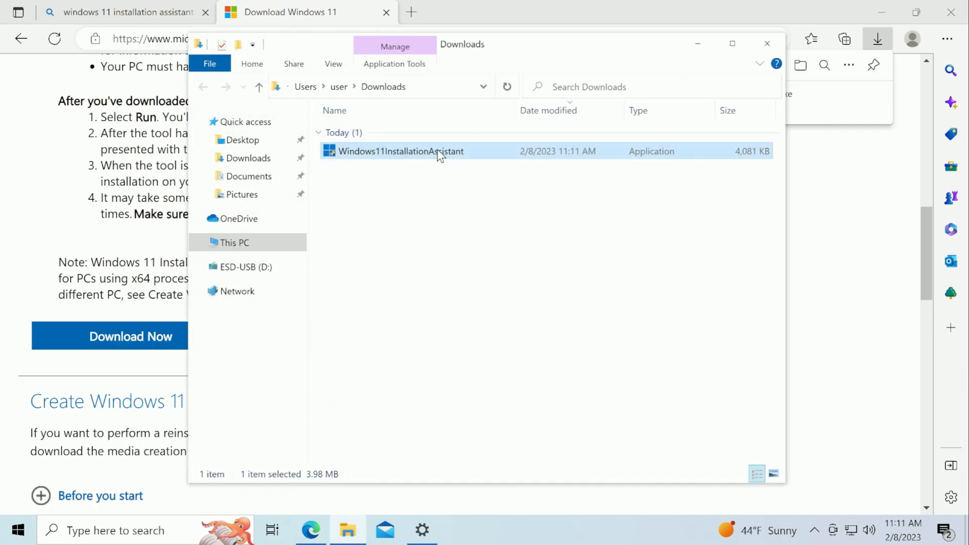
Run Windows11InstallationAssistant as administrator, allow UAC and accept the licence to begin downloading
{"action": "right_click", "coordinate": [438, 153]}
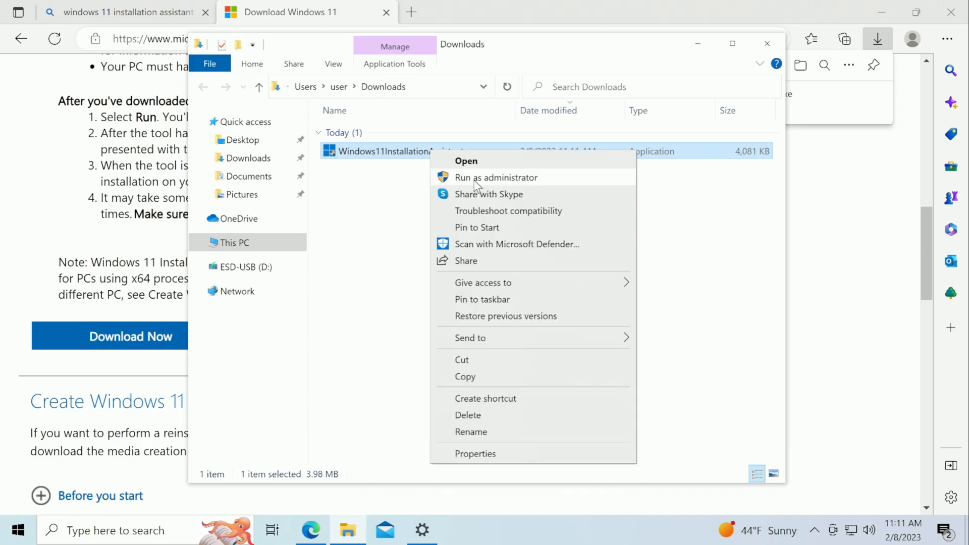
{"action": "left_click", "coordinate": [497, 178]}
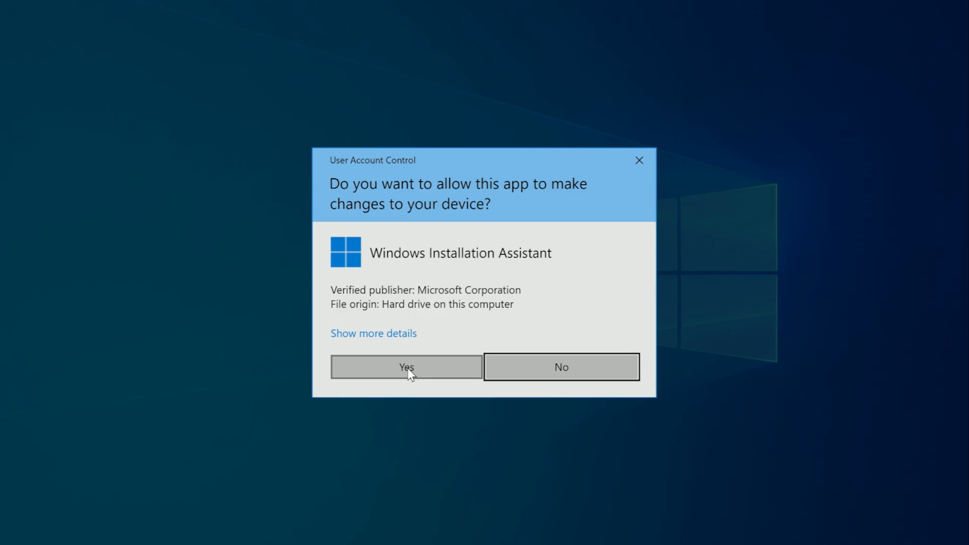
{"action": "left_click", "coordinate": [406, 367]}
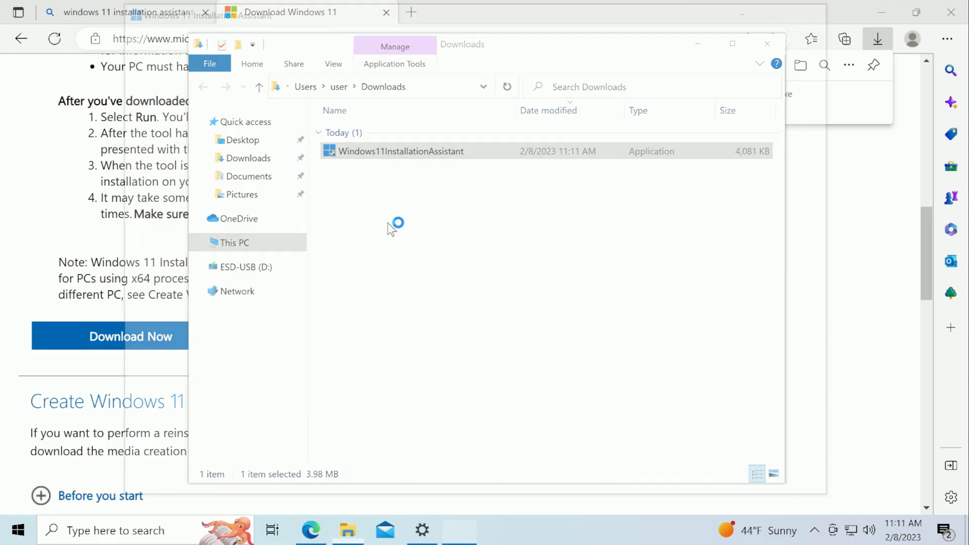
{"action": "double_click", "coordinate": [401, 150]}
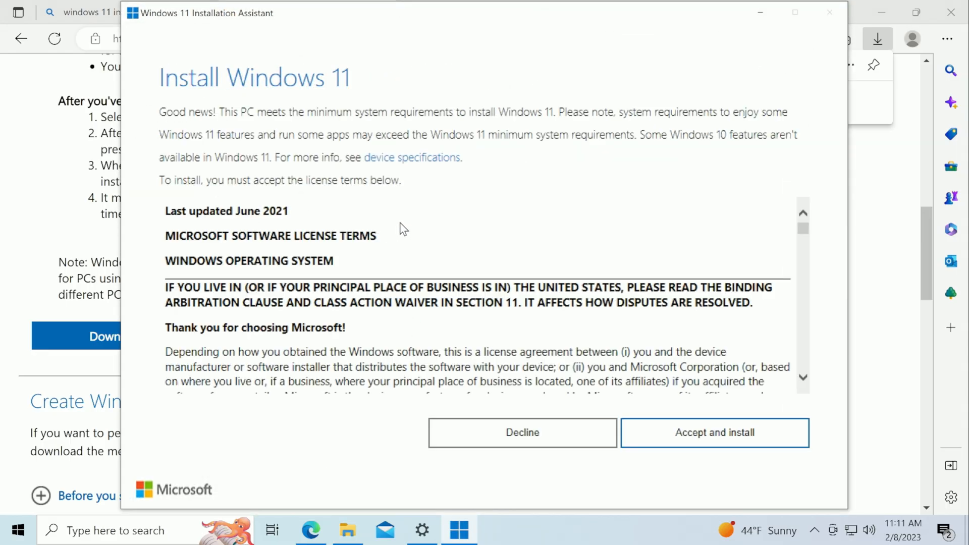
{"action": "left_click", "coordinate": [714, 432]}
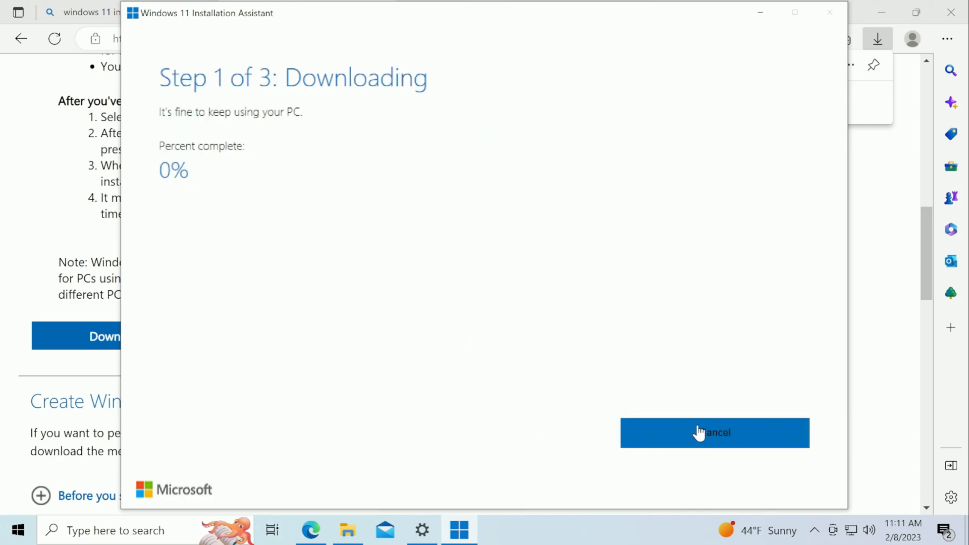
{"action": "mouse_move", "coordinate": [352, 230]}
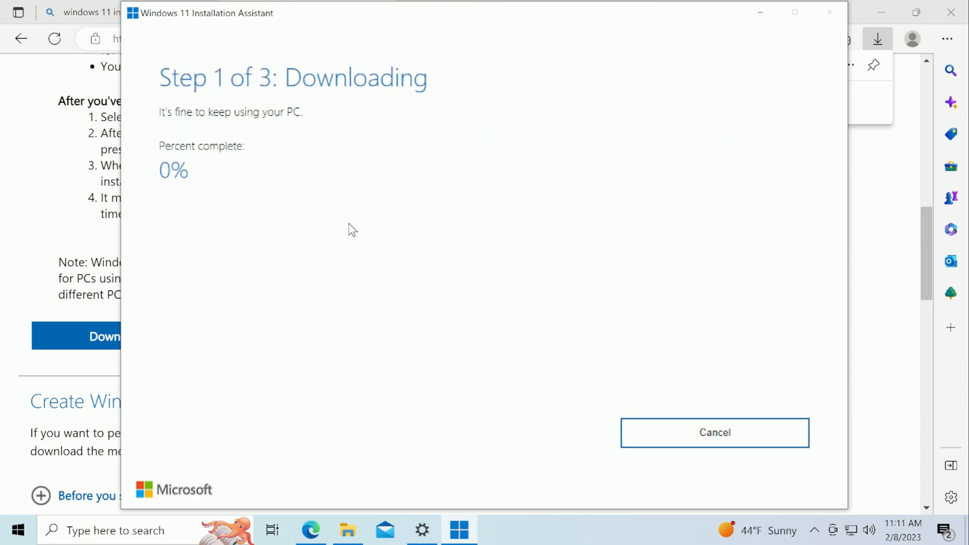
{"action": "mouse_move", "coordinate": [231, 293]}
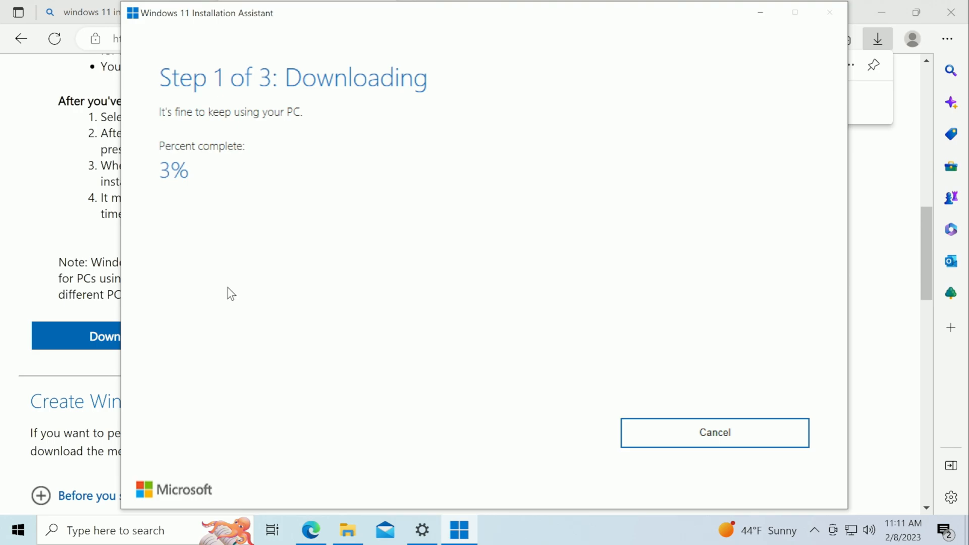
{"action": "mouse_move", "coordinate": [219, 332]}
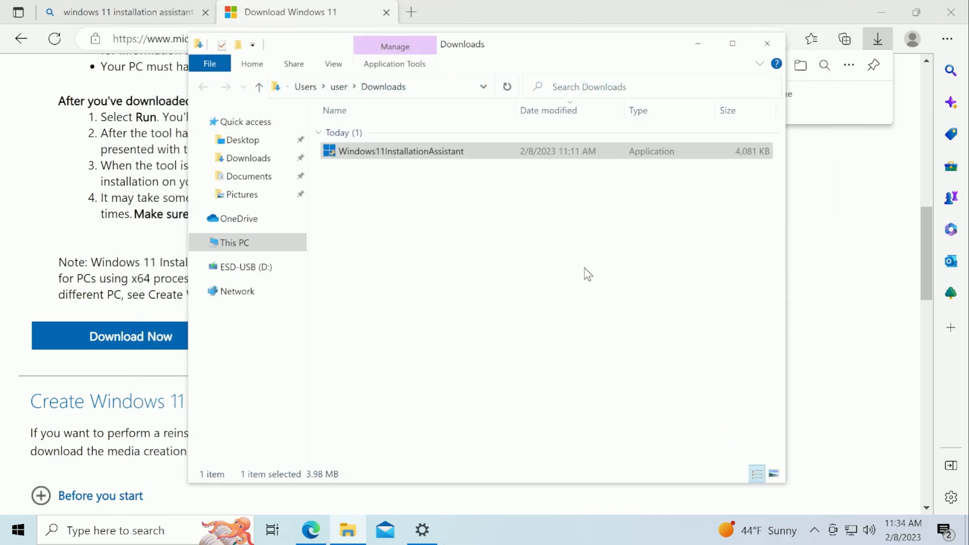
Dismiss the reboot sign-out notice, sign back in after restart and bring up system search
{"action": "double_click", "coordinate": [400, 151]}
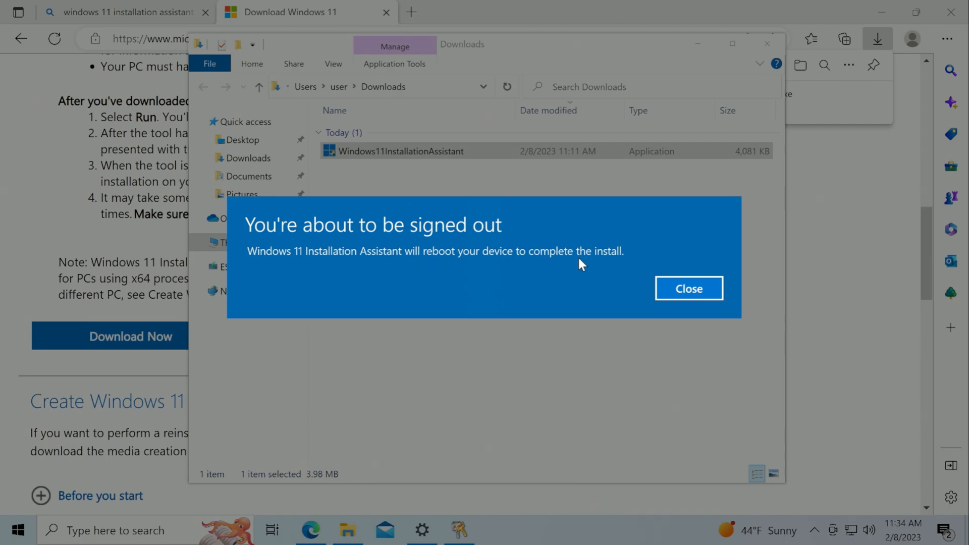
{"action": "mouse_move", "coordinate": [596, 277]}
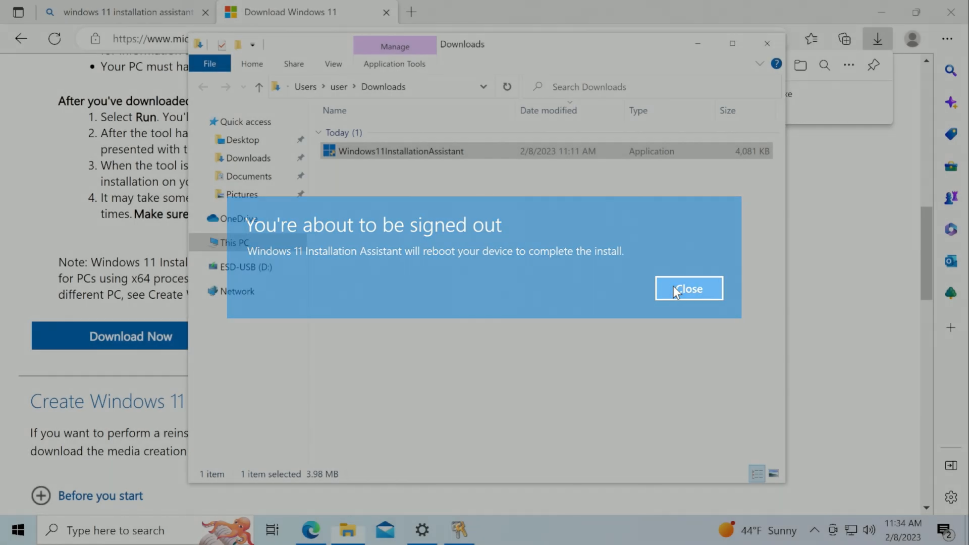
{"action": "left_click", "coordinate": [689, 289]}
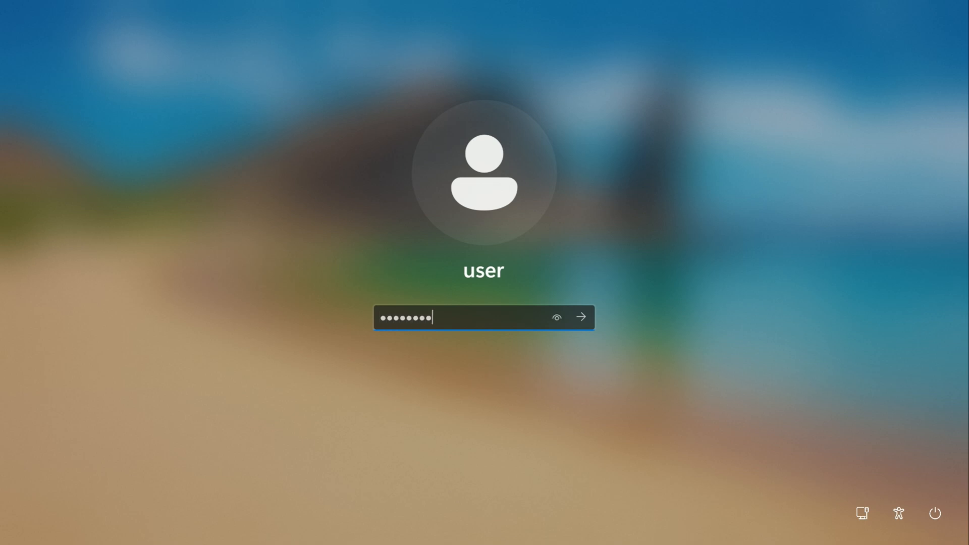
{"action": "left_click", "coordinate": [580, 316]}
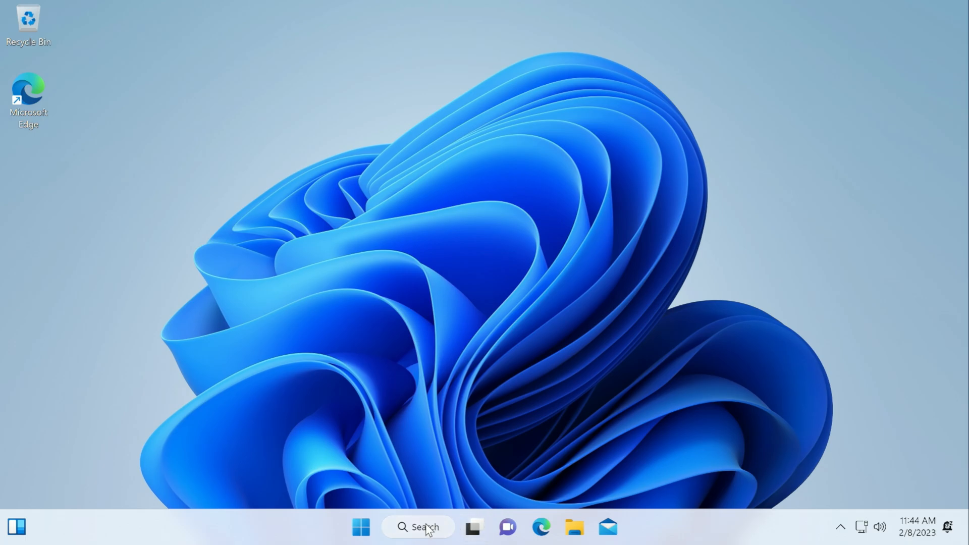
{"action": "mouse_move", "coordinate": [541, 527]}
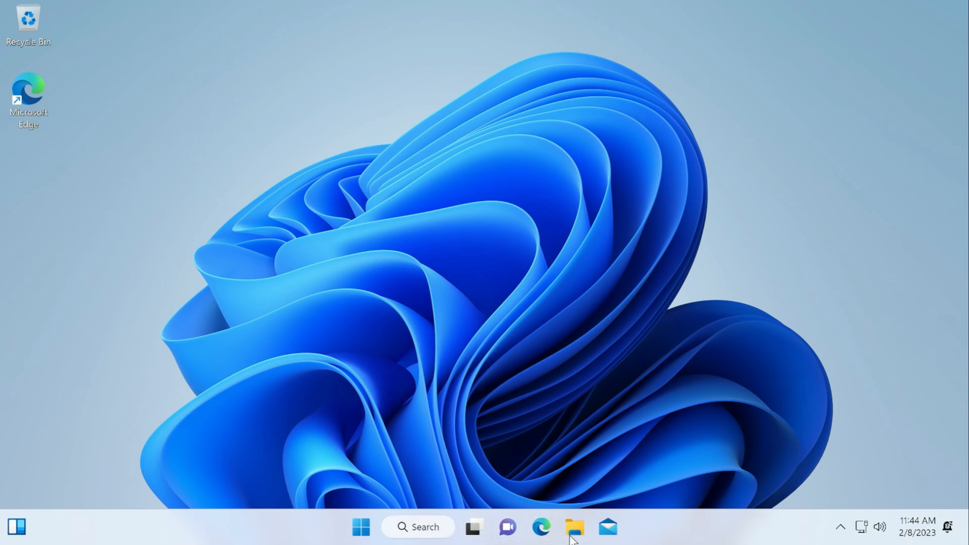
{"action": "left_click", "coordinate": [574, 527]}
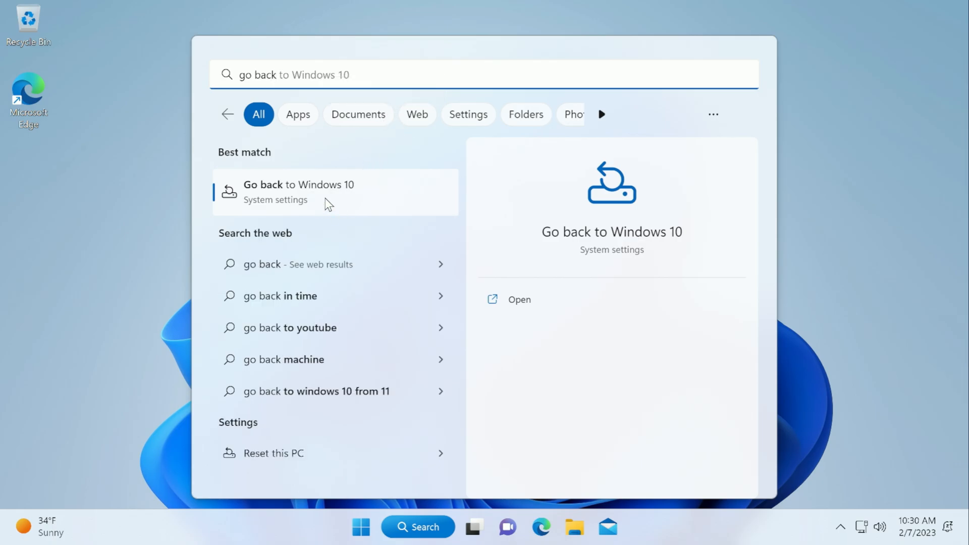
Start the Go back to Windows 10 recovery and give 'For another reason' as the motive
{"action": "left_click", "coordinate": [299, 192]}
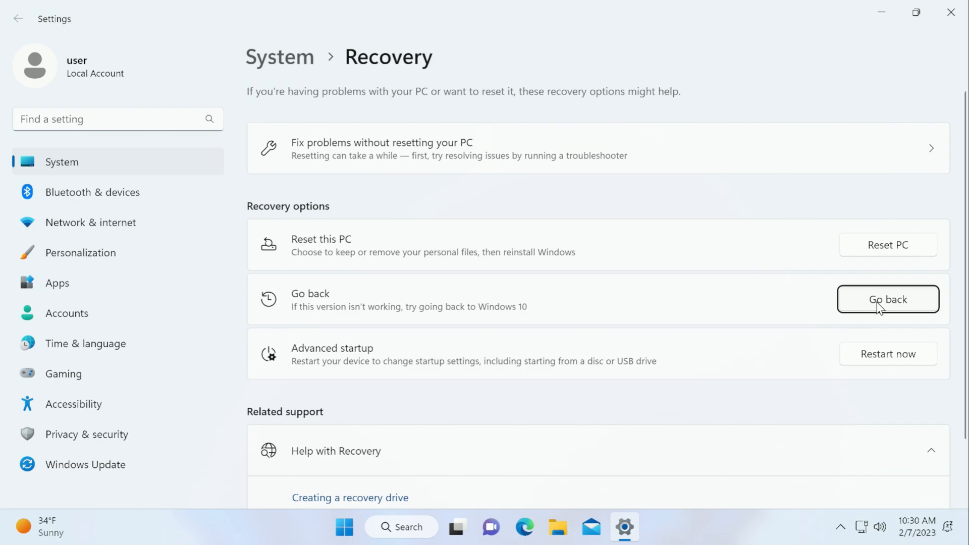
{"action": "left_click", "coordinate": [888, 299]}
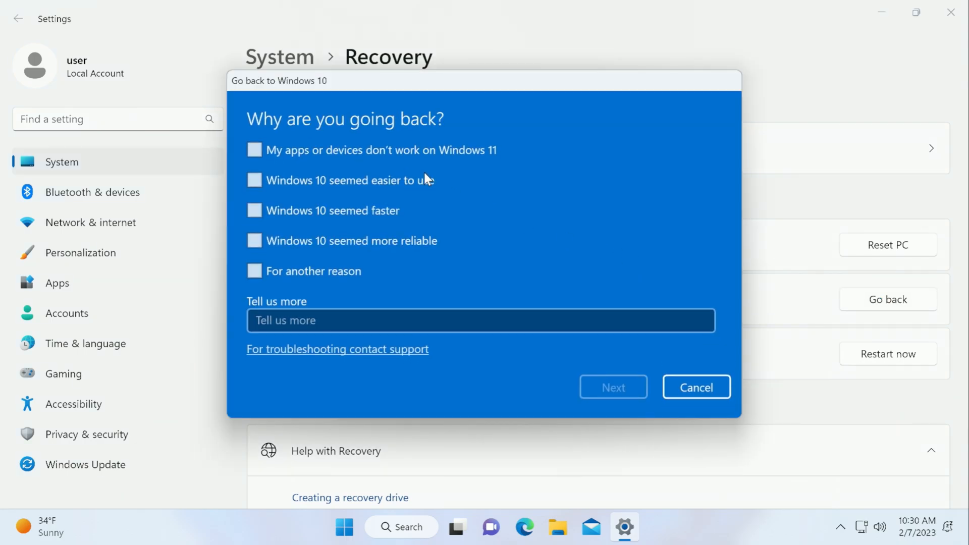
{"action": "left_click", "coordinate": [255, 270]}
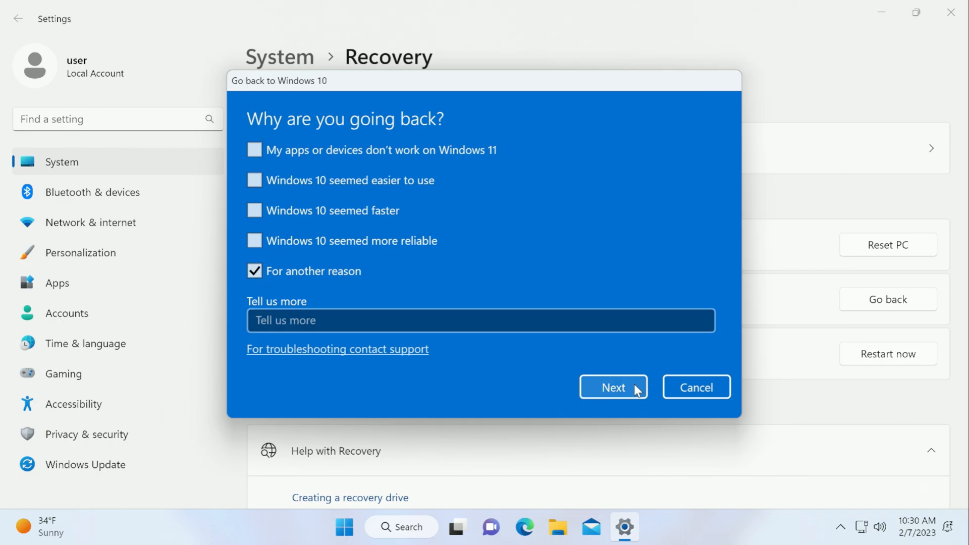
{"action": "mouse_move", "coordinate": [619, 393]}
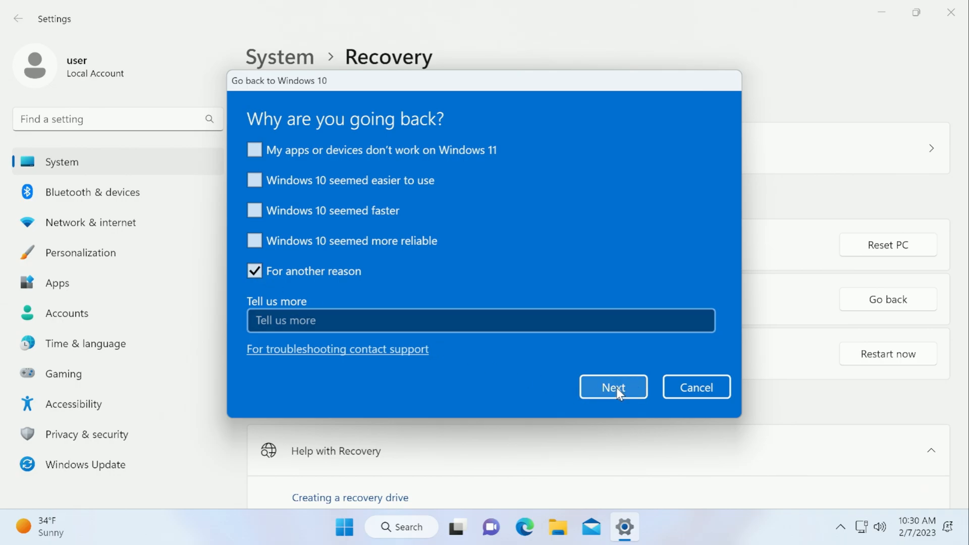
{"action": "left_click", "coordinate": [613, 387]}
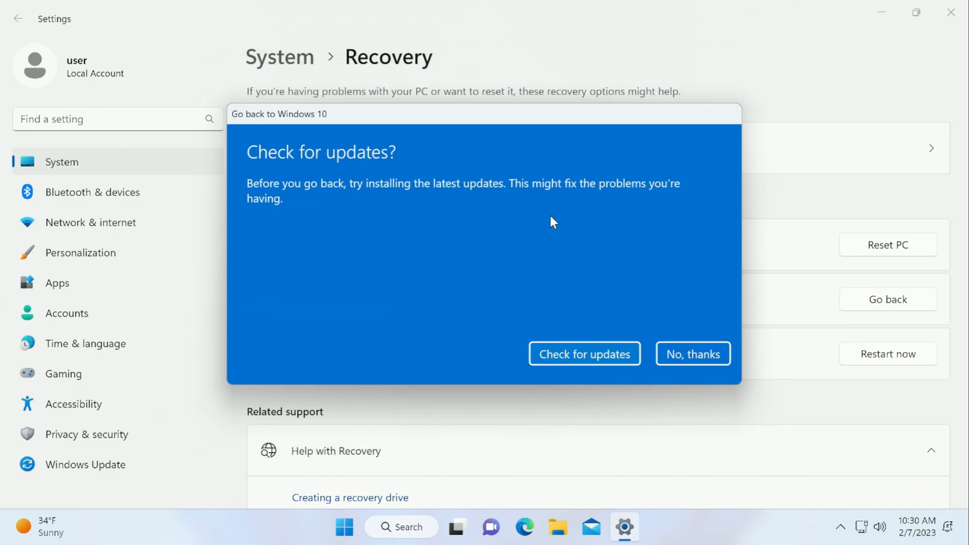
{"action": "mouse_move", "coordinate": [693, 353]}
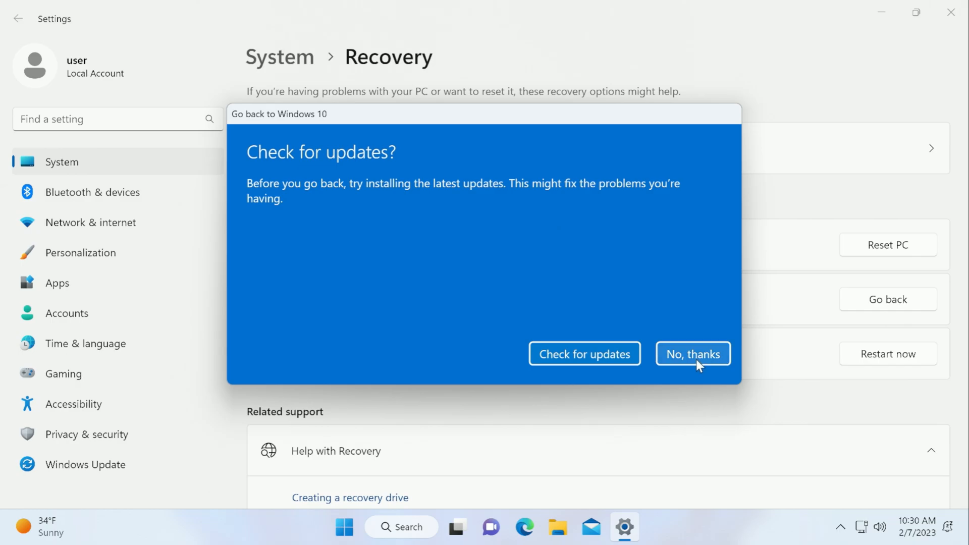
Decline checking for updates and confirm the warnings to reach 'Thanks for trying Windows 11'
{"action": "left_click", "coordinate": [692, 353]}
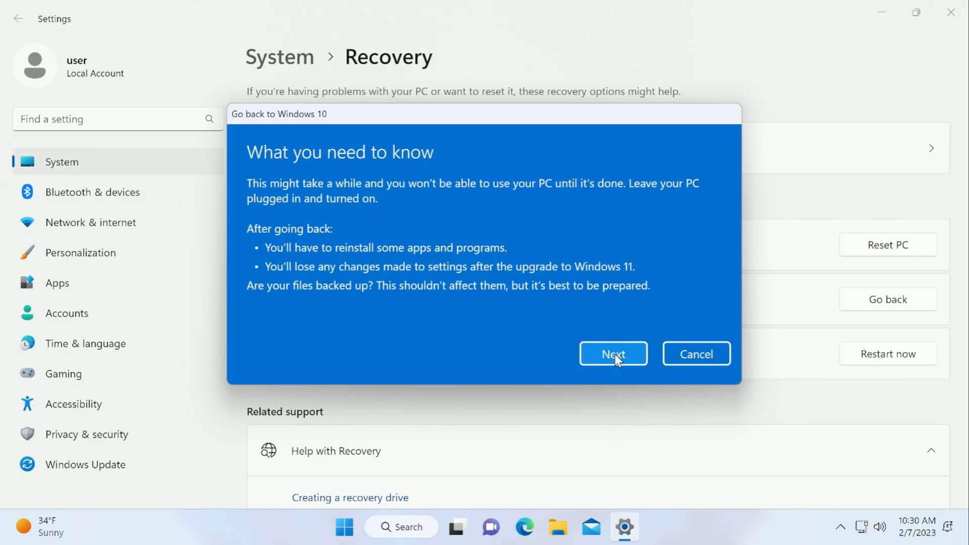
{"action": "left_click", "coordinate": [612, 353]}
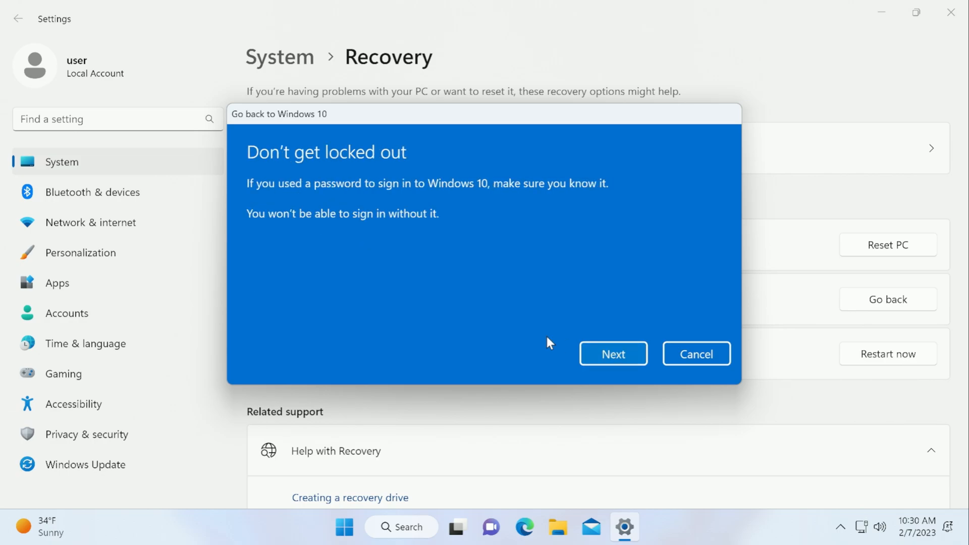
{"action": "left_click", "coordinate": [613, 353]}
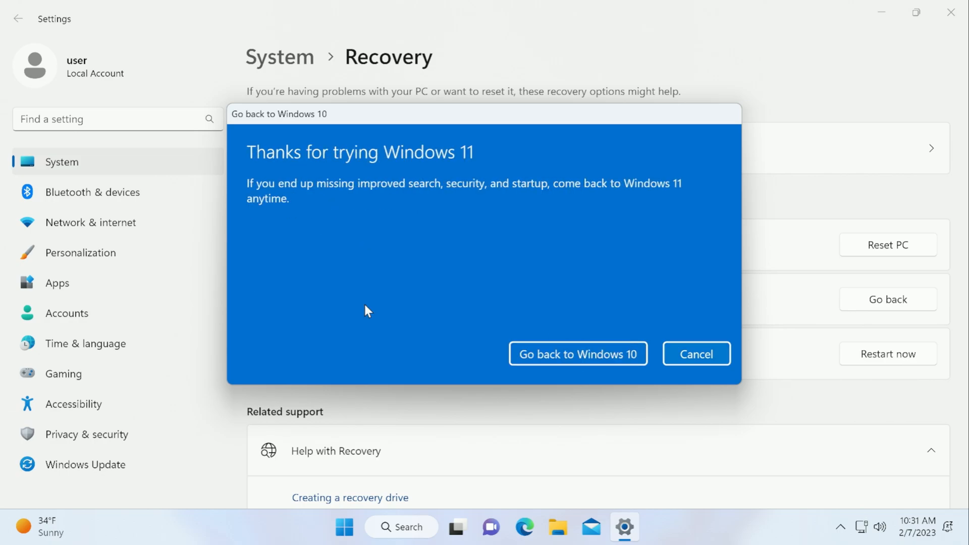